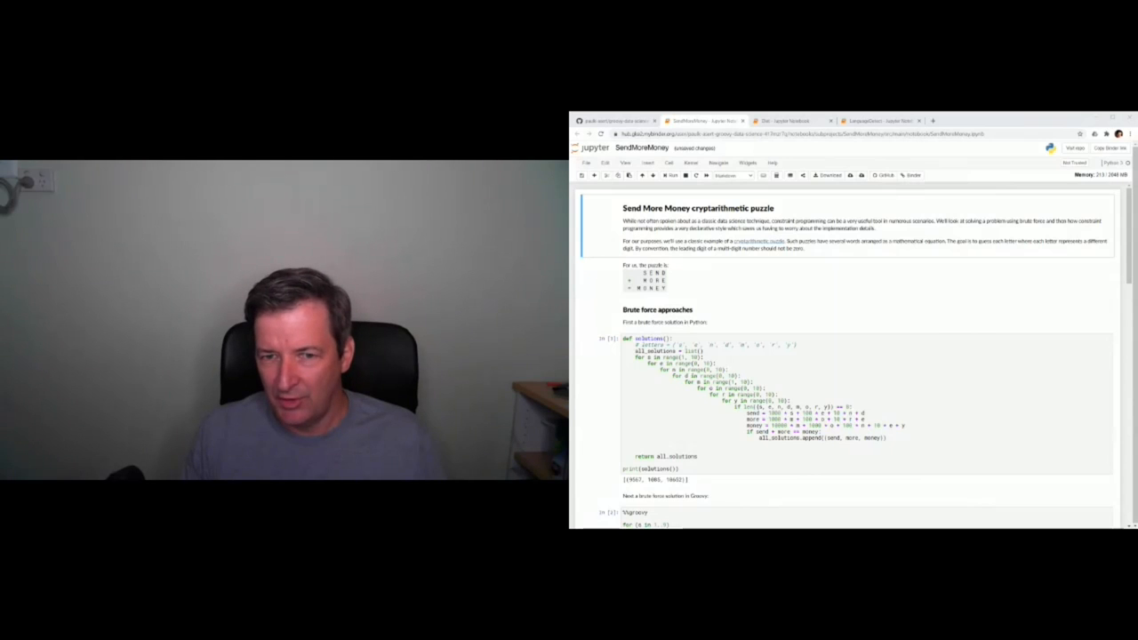
# Switch to the LanguageDetect notebook and rerun its OpenNLP detection cell, which reports an unexpected token error
pyautogui.scroll(-3)
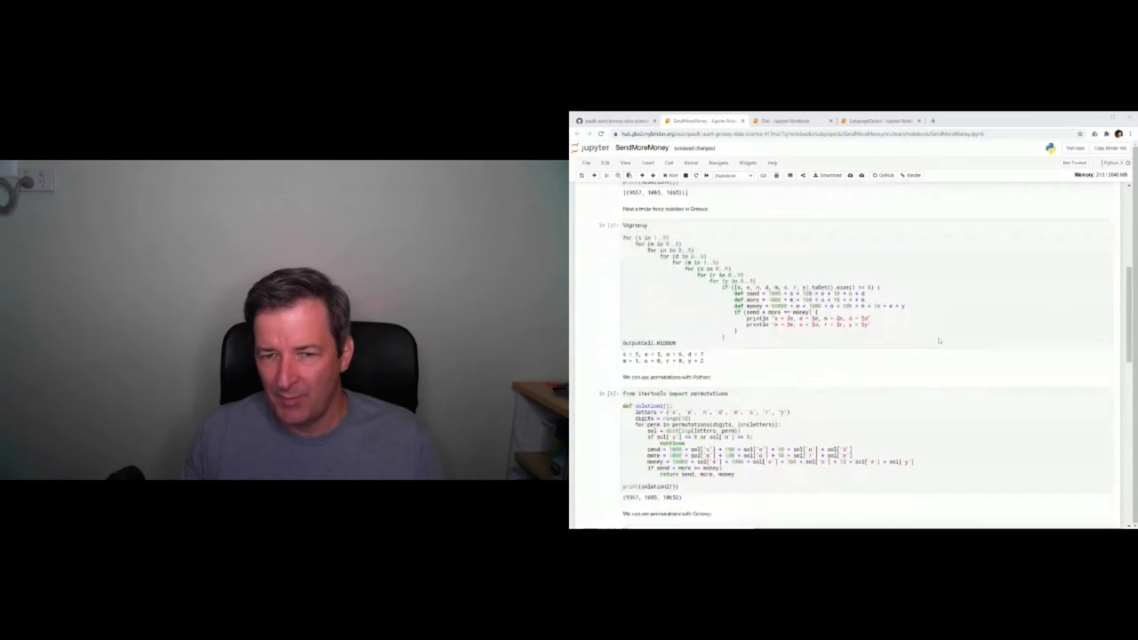
pyautogui.scroll(-3)
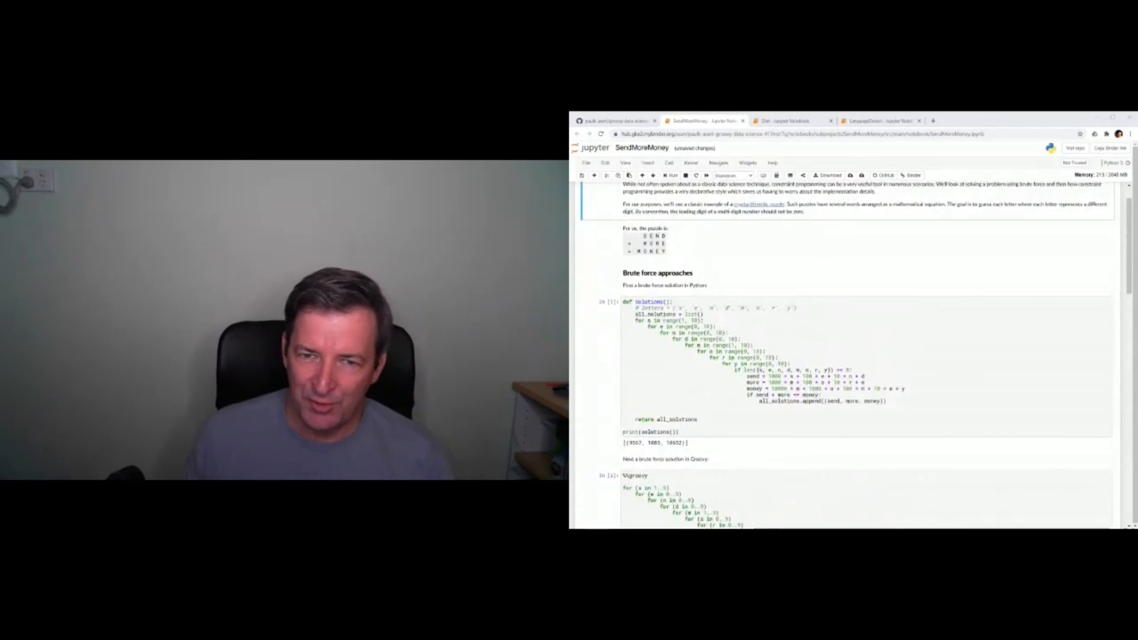
pyautogui.scroll(-3)
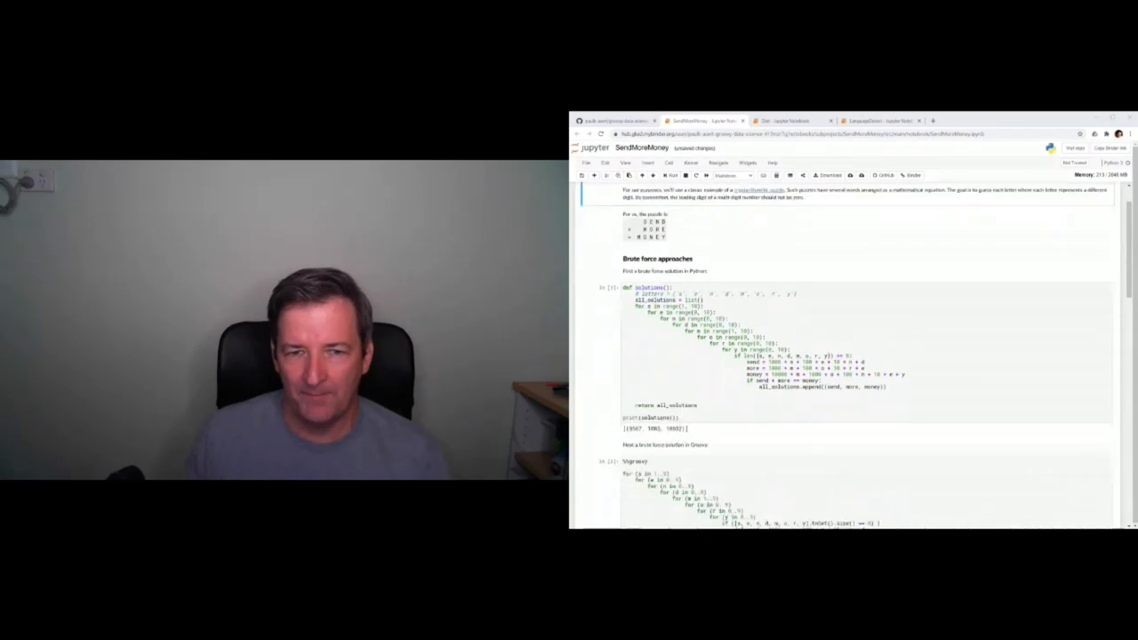
pyautogui.scroll(-3)
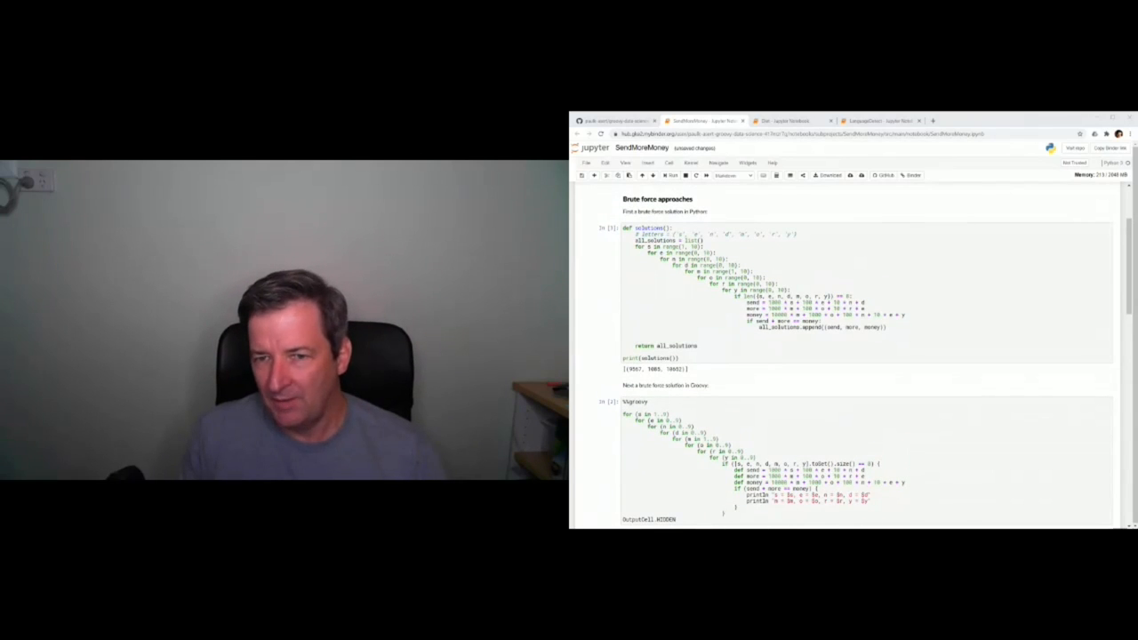
pyautogui.scroll(-3)
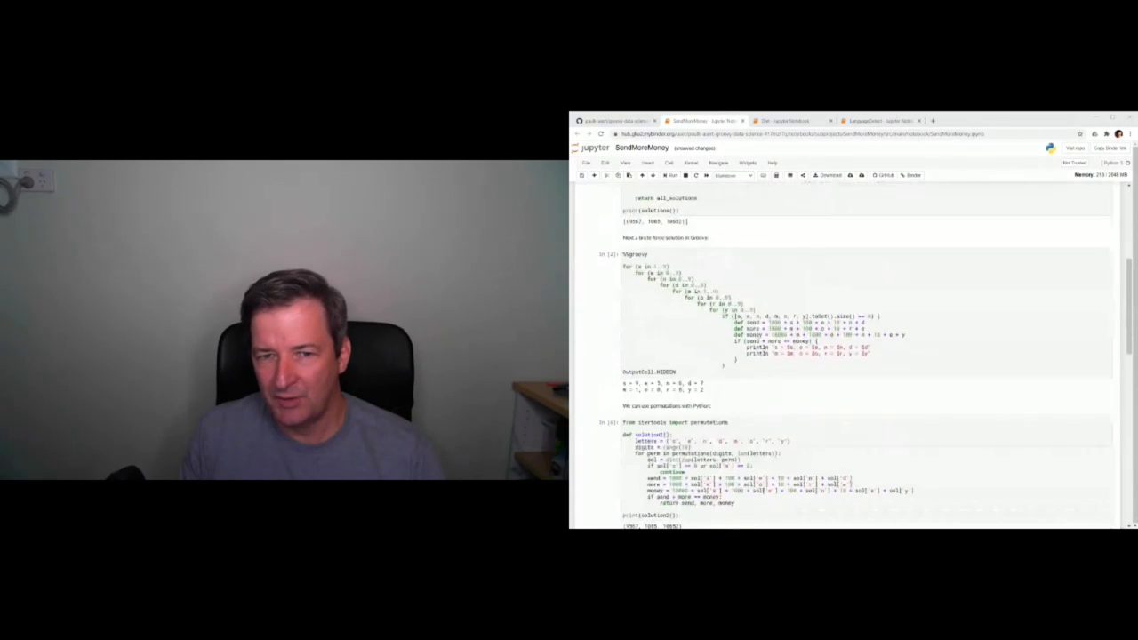
pyautogui.scroll(-3)
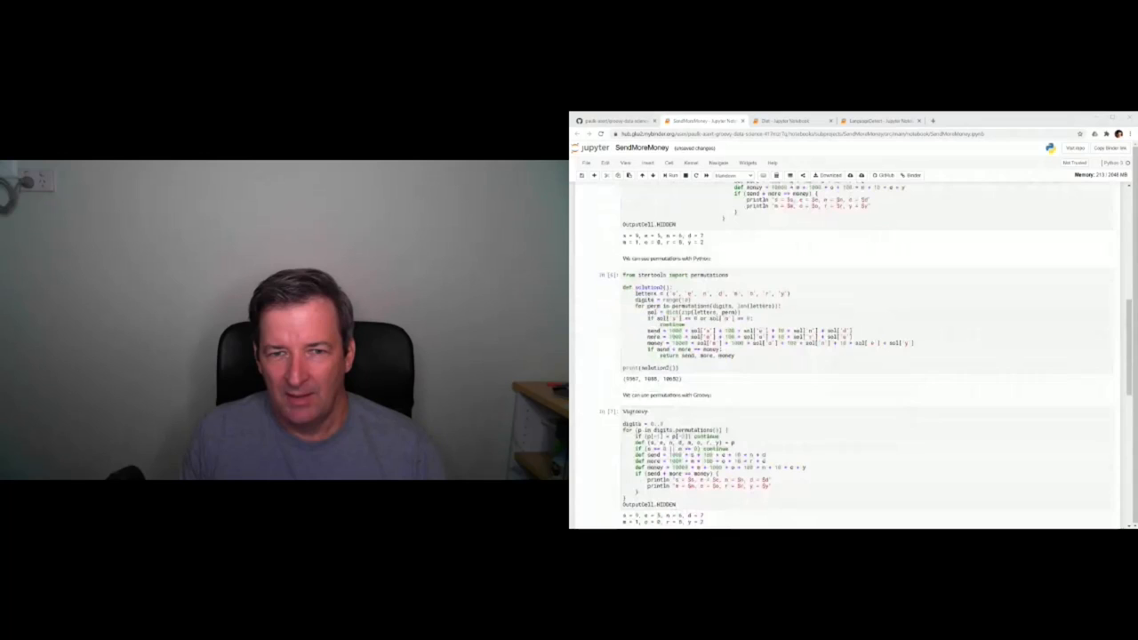
pyautogui.scroll(-3)
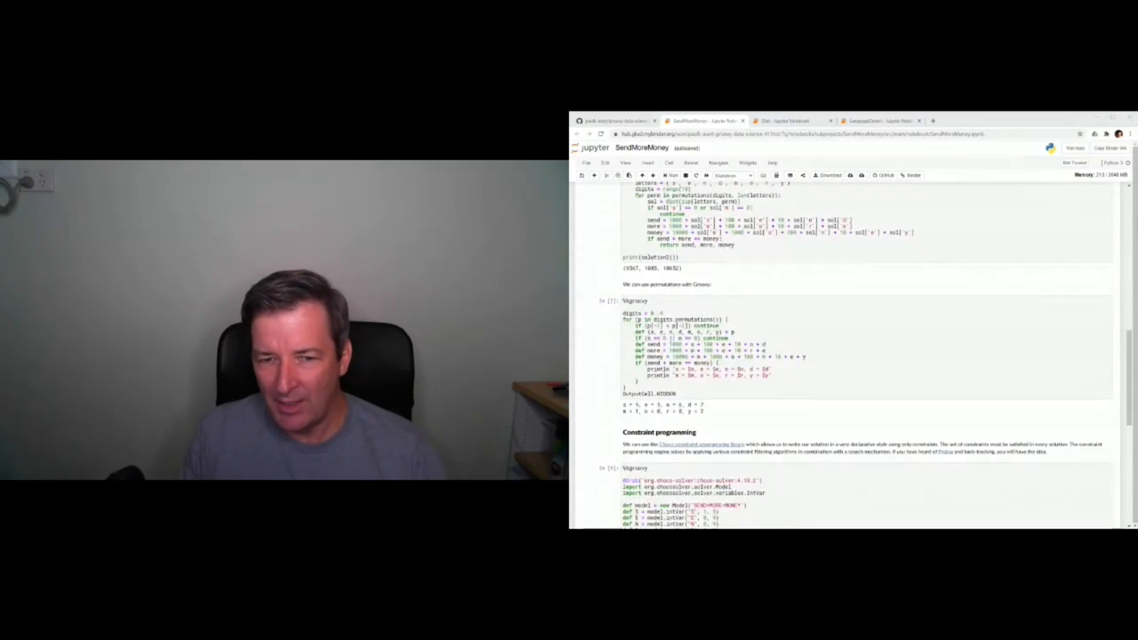
pyautogui.scroll(-3)
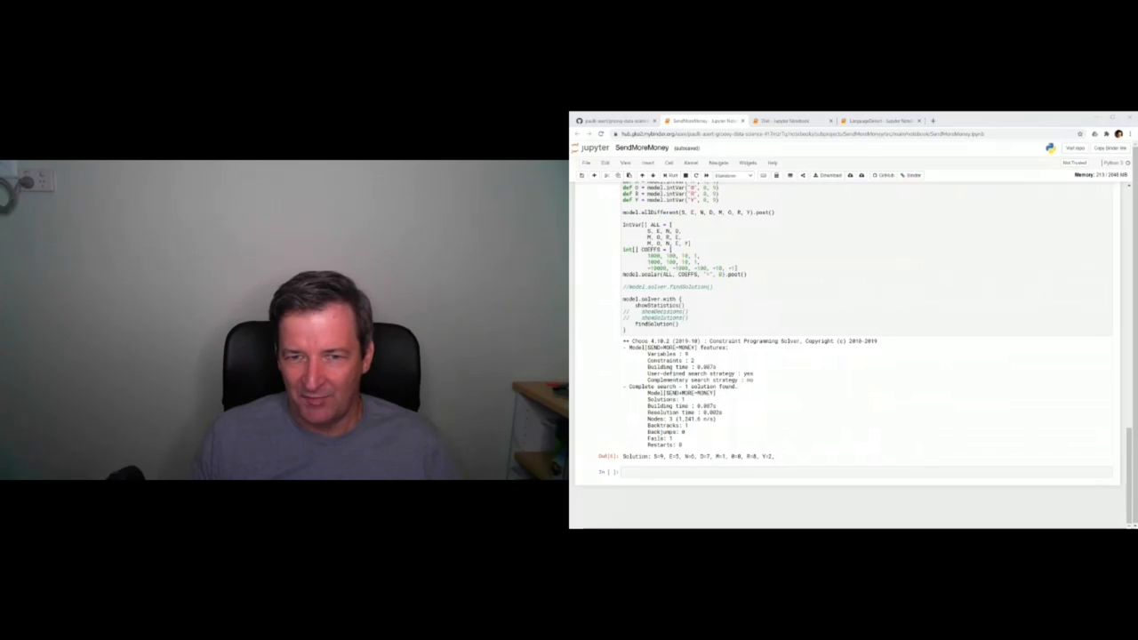
pyautogui.click(890, 120)
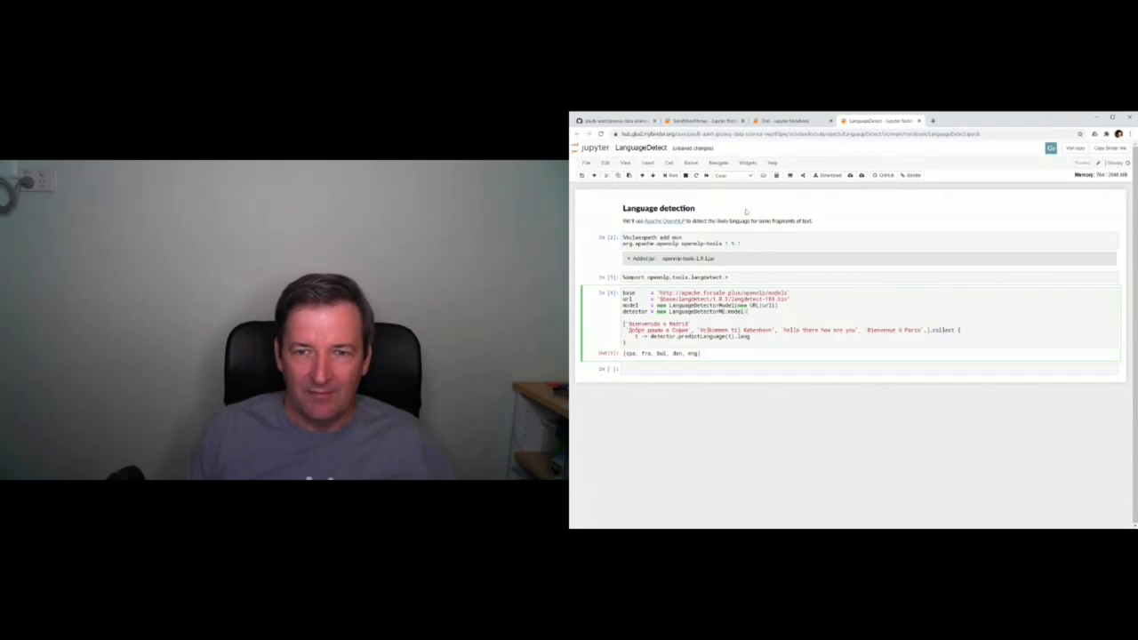
pyautogui.click(672, 175)
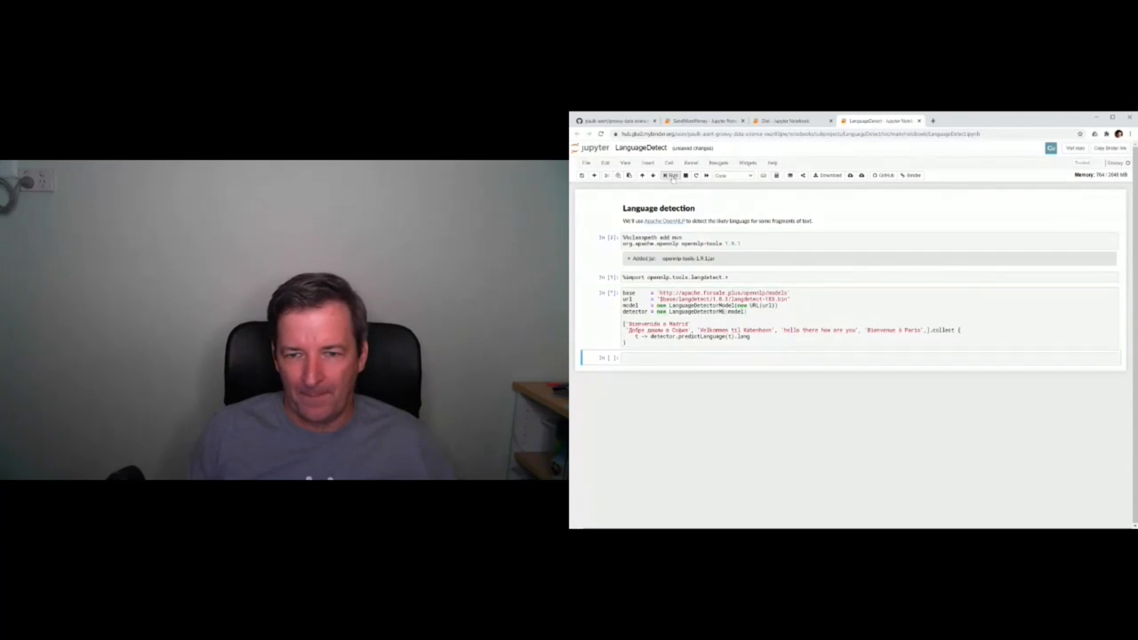
pyautogui.click(672, 175)
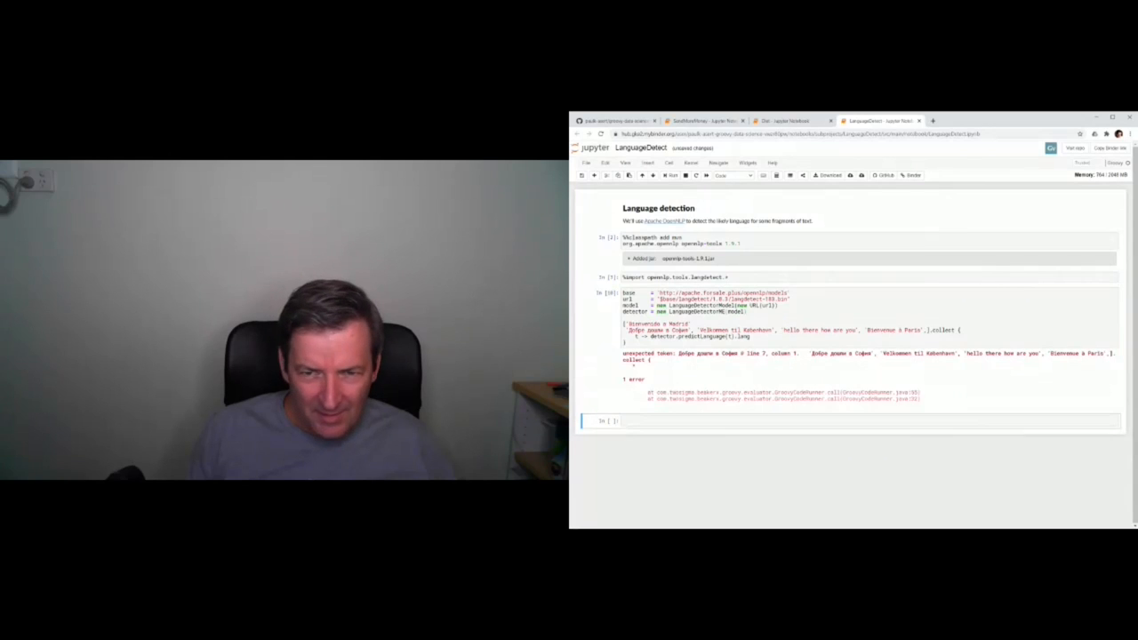